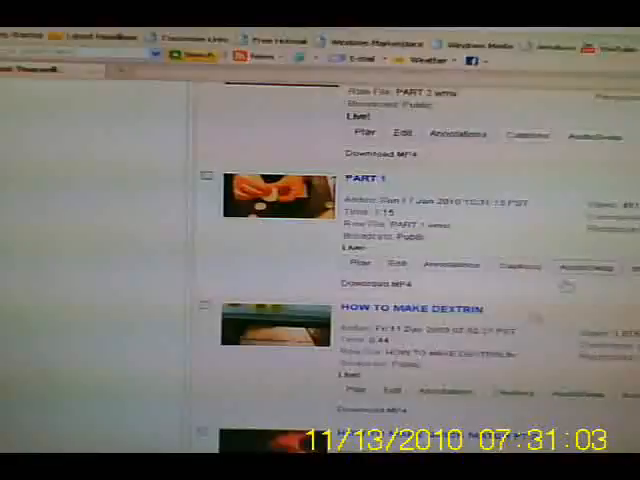
Scroll the uploaded videos list and open 'HOW TO MAKE QUICK MATCH PT 2' on its watch page.
scroll(down, 3)
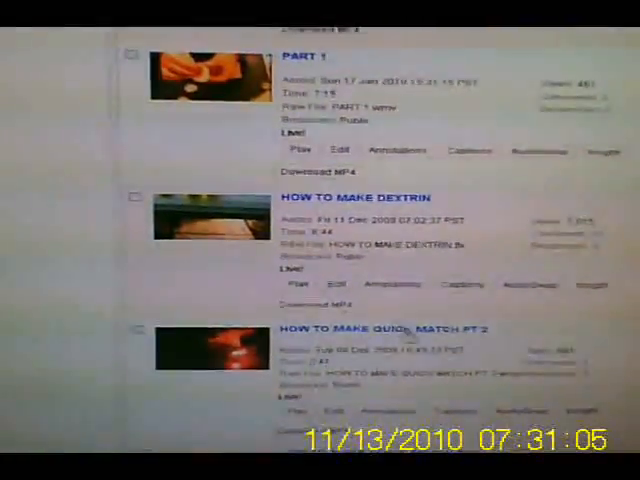
click(380, 329)
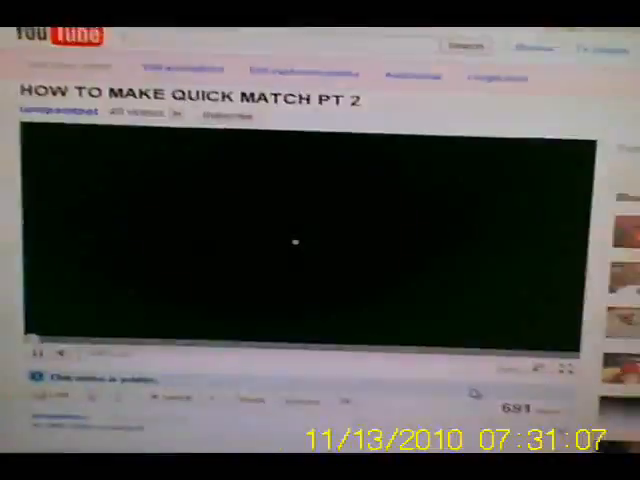